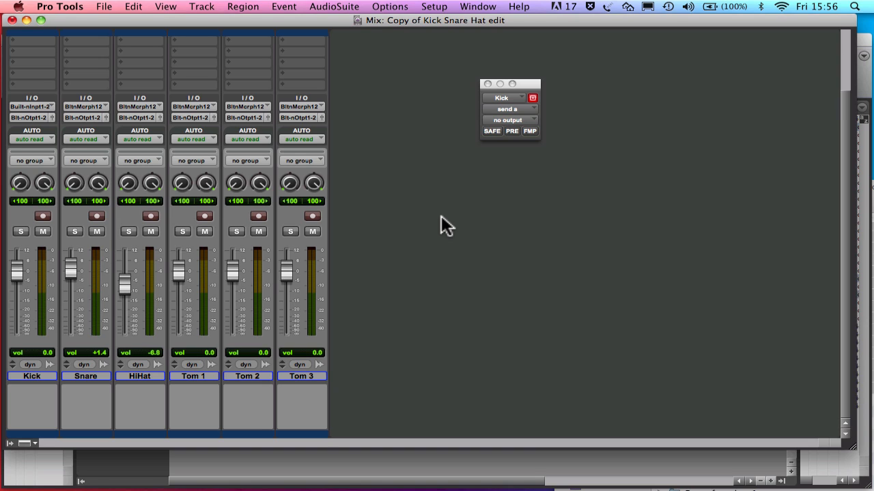
{"action": "mouse_move", "coordinate": [23, 152]}
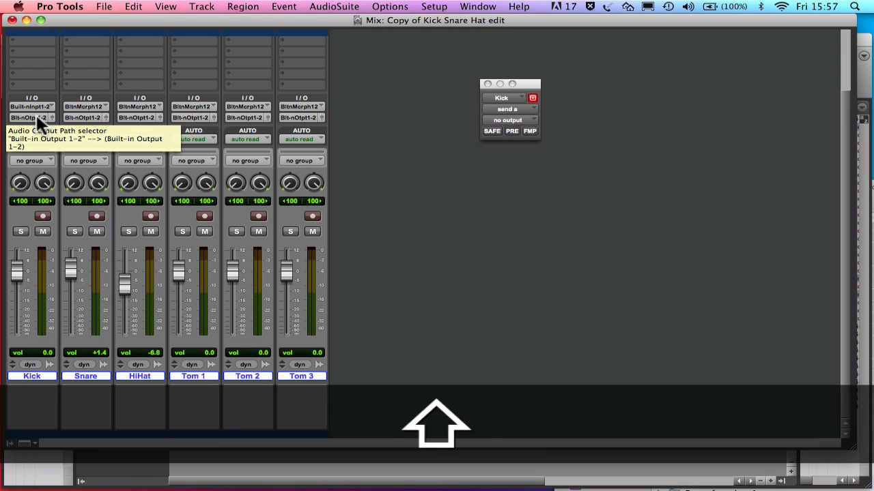
Create a stereo aux input 'Drum Bus' and route all six drum outputs to it
{"action": "left_click", "coordinate": [26, 117]}
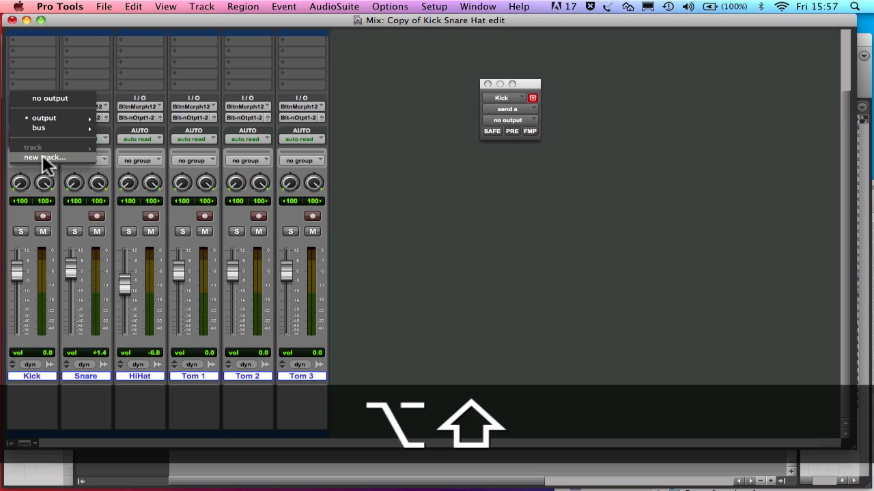
{"action": "left_click", "coordinate": [44, 158]}
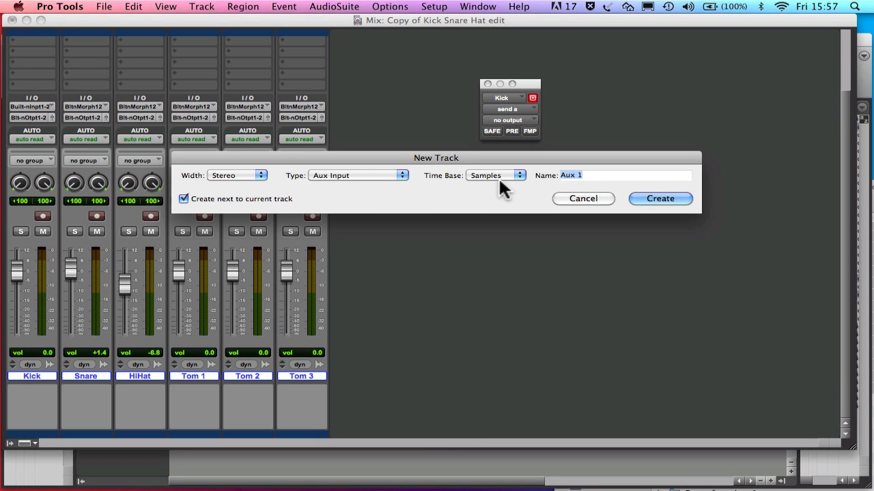
{"action": "mouse_move", "coordinate": [541, 193]}
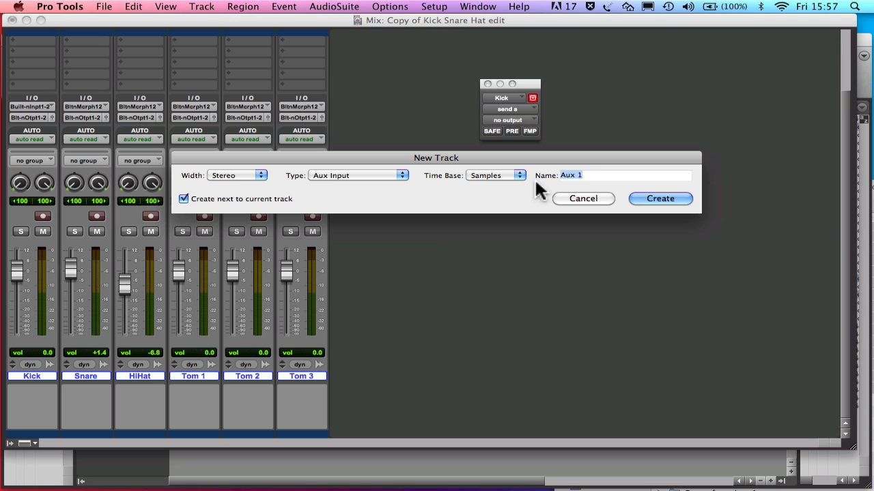
{"action": "mouse_move", "coordinate": [542, 165]}
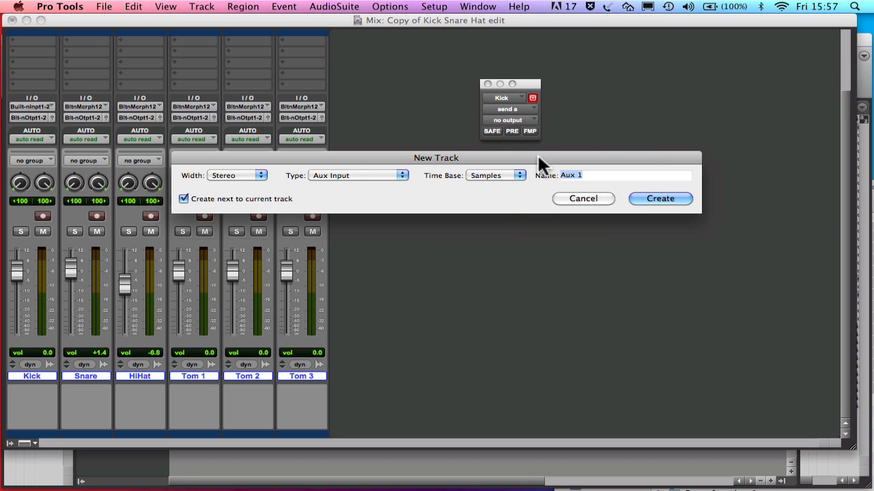
{"action": "type", "text": "Drum Bus"}
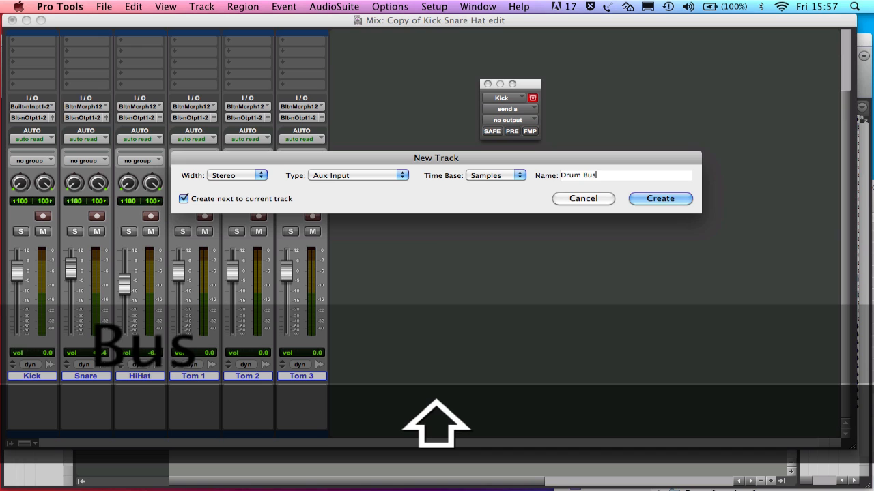
{"action": "left_click", "coordinate": [660, 199]}
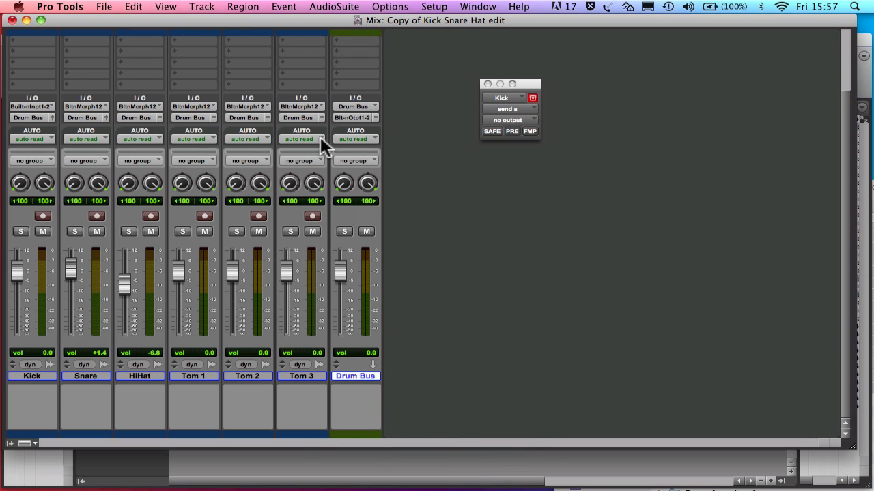
{"action": "mouse_move", "coordinate": [354, 264]}
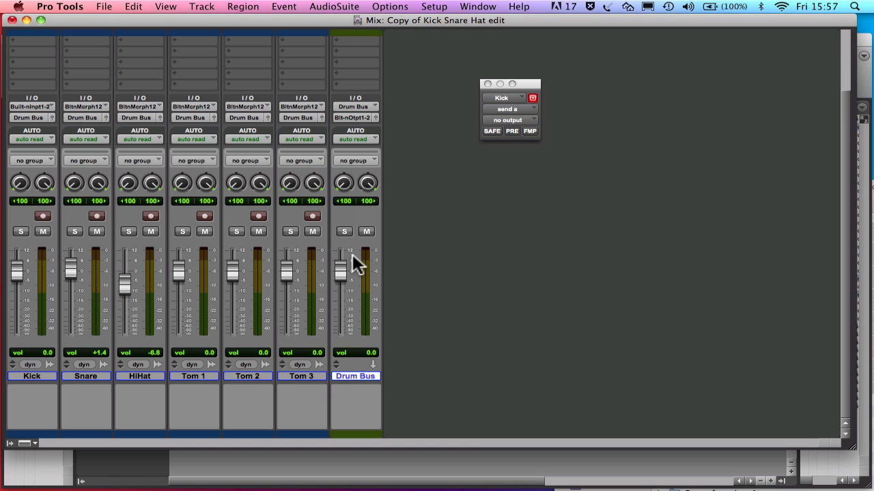
Ride the Drum Bus fader back to -0.3 dB and insert BF76 on it
{"action": "left_click_drag", "start_coordinate": [348, 259], "coordinate": [345, 297]}
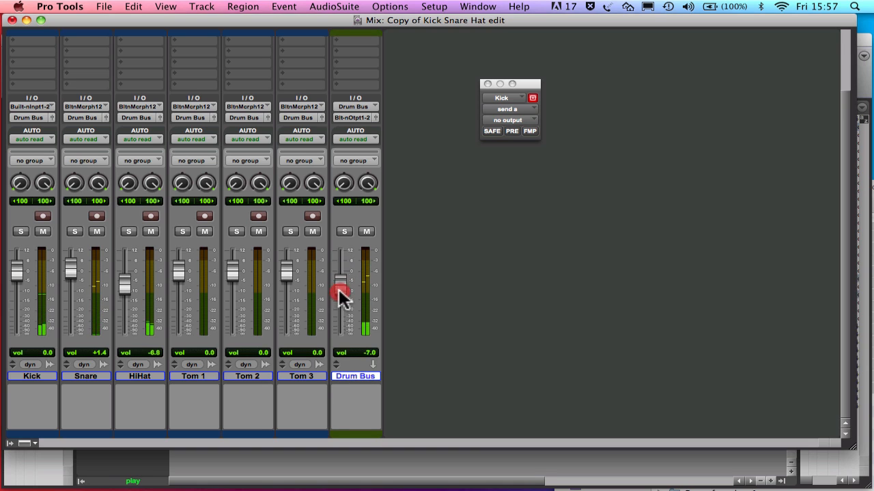
{"action": "left_click_drag", "start_coordinate": [343, 293], "coordinate": [344, 263]}
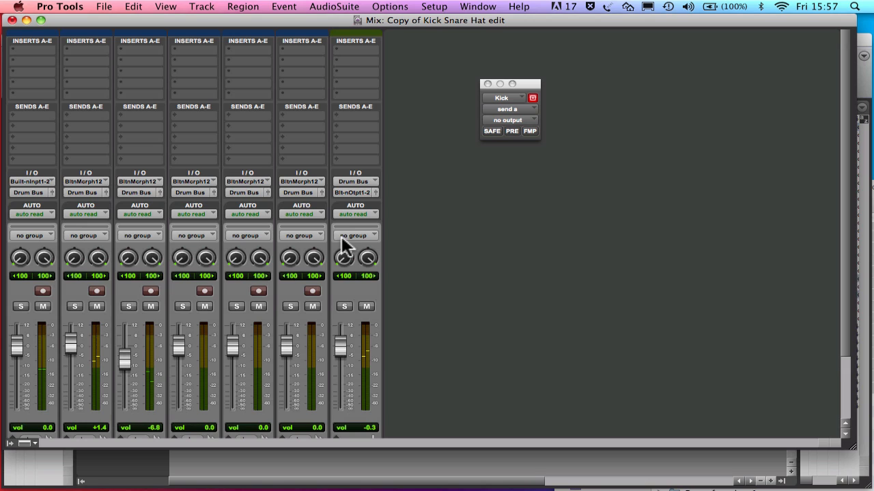
{"action": "left_click", "coordinate": [348, 58]}
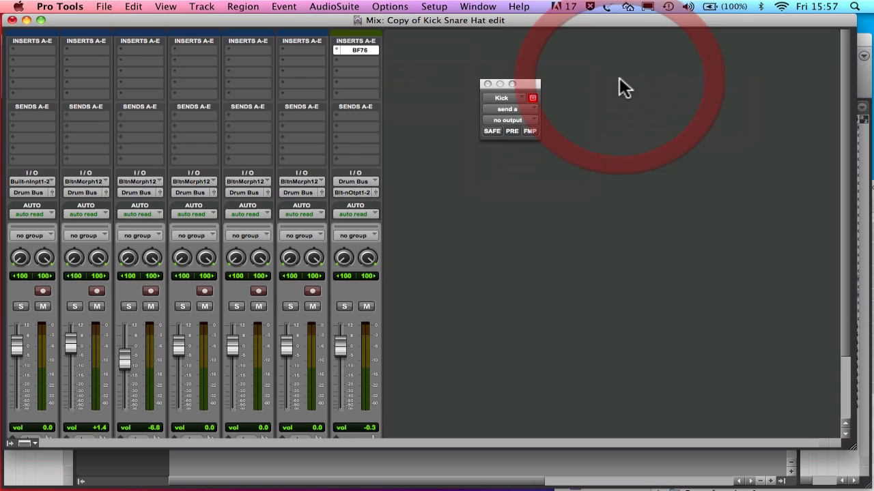
{"action": "left_click", "coordinate": [372, 55]}
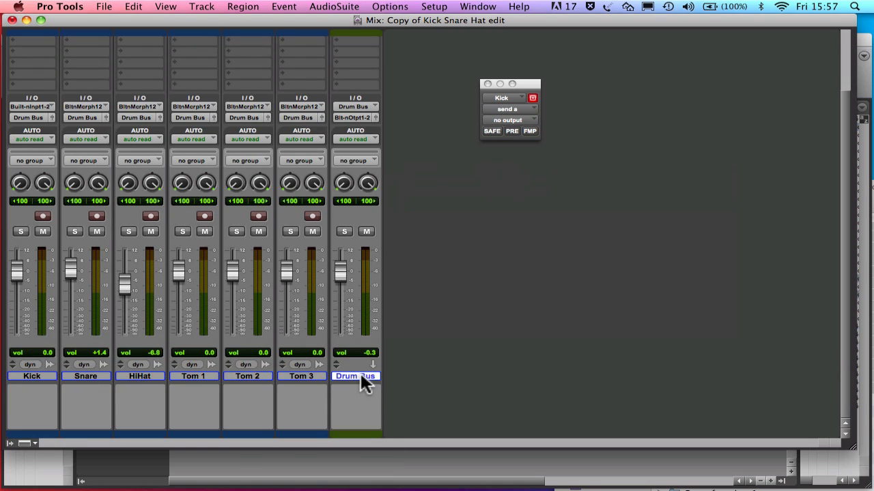
Add one stereo Master Fader track, Master 1, with Cmd+Shift+N
{"action": "key", "text": "cmd+shift+n"}
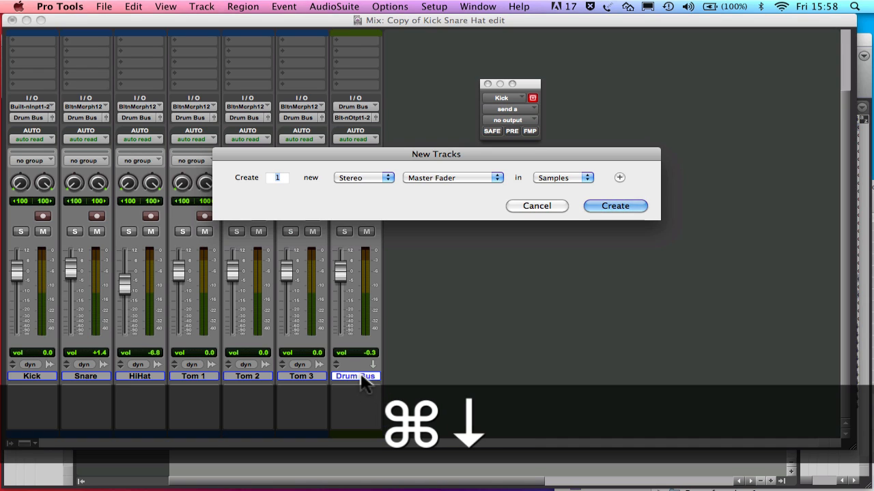
{"action": "left_click", "coordinate": [614, 206]}
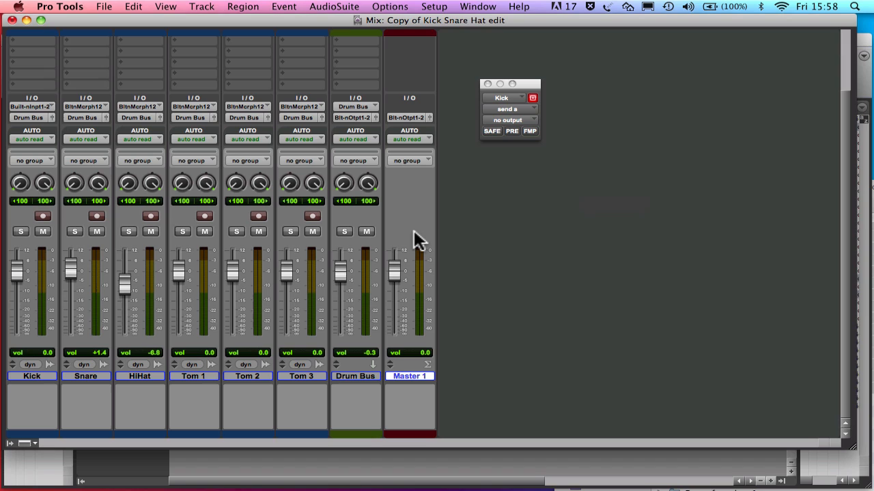
{"action": "mouse_move", "coordinate": [421, 259]}
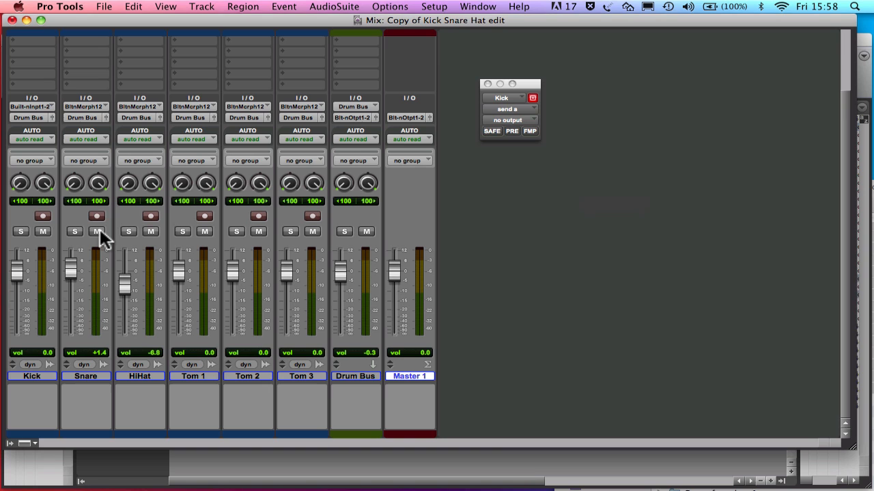
{"action": "mouse_move", "coordinate": [97, 232]}
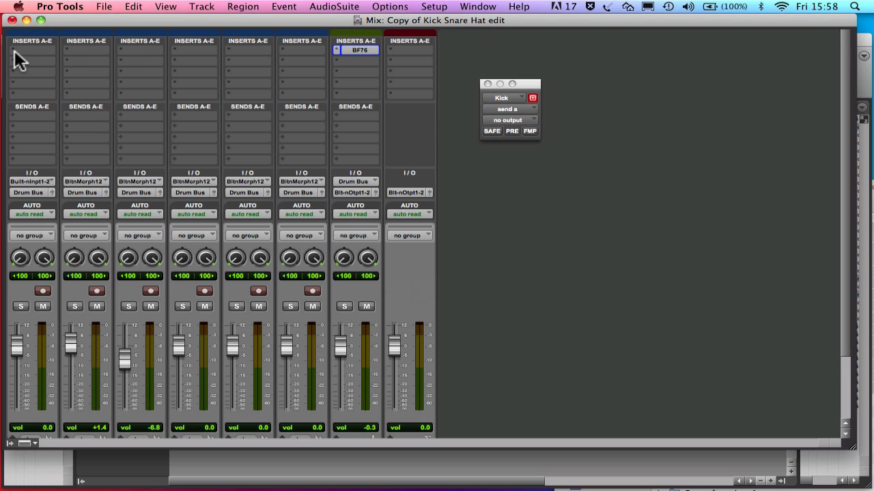
Insert EQ 3 1-Band on Kick insert A, then pick a plug-in for insert B
{"action": "left_click", "coordinate": [14, 50]}
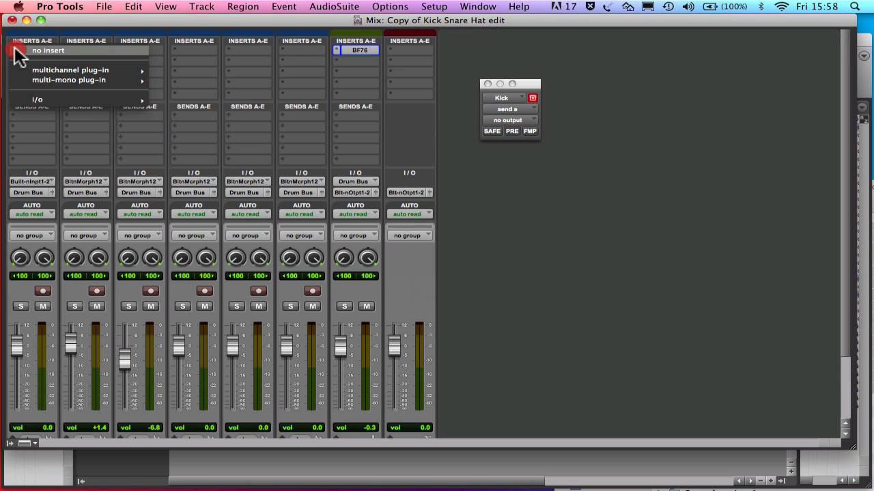
{"action": "mouse_move", "coordinate": [70, 70]}
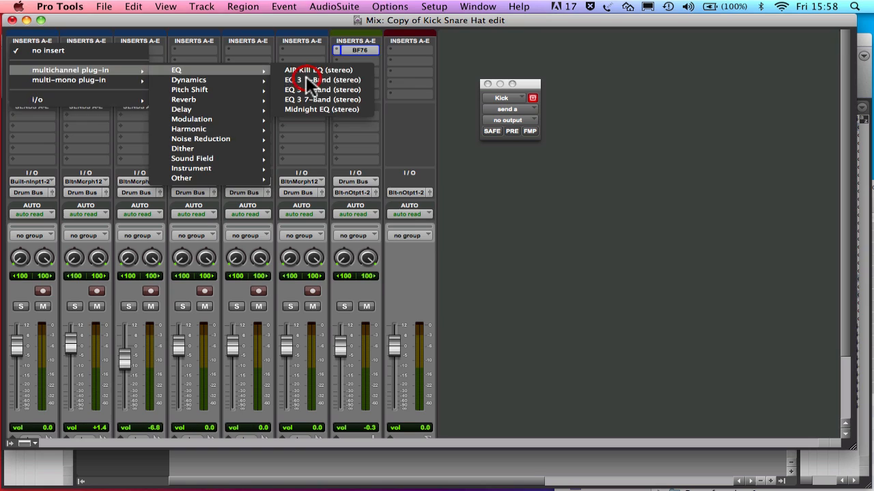
{"action": "left_click", "coordinate": [301, 90]}
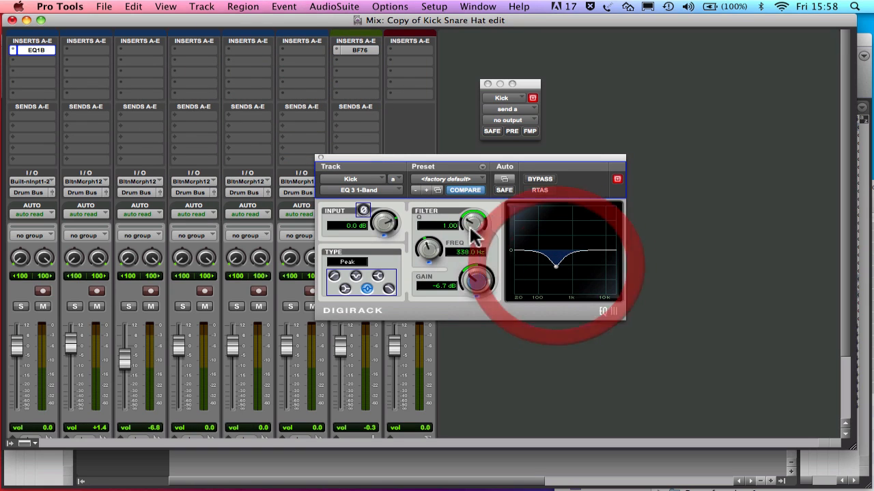
{"action": "left_click", "coordinate": [33, 53]}
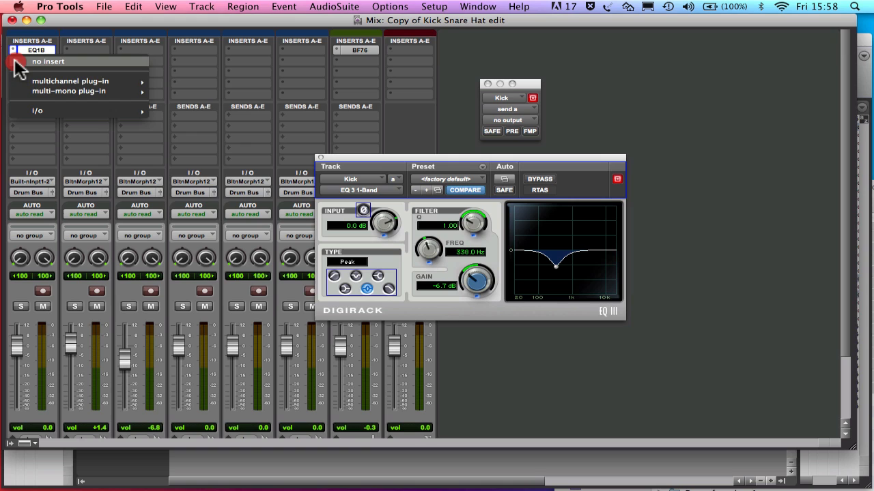
{"action": "mouse_move", "coordinate": [191, 96]}
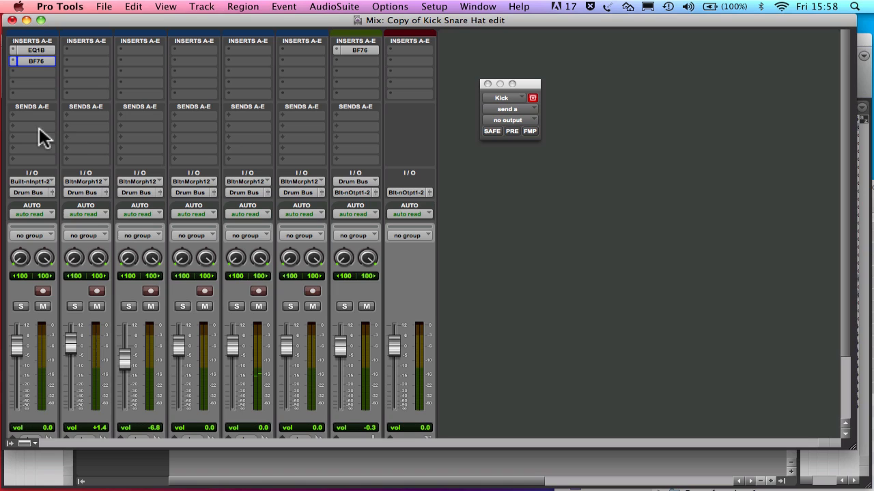
{"action": "mouse_move", "coordinate": [245, 148]}
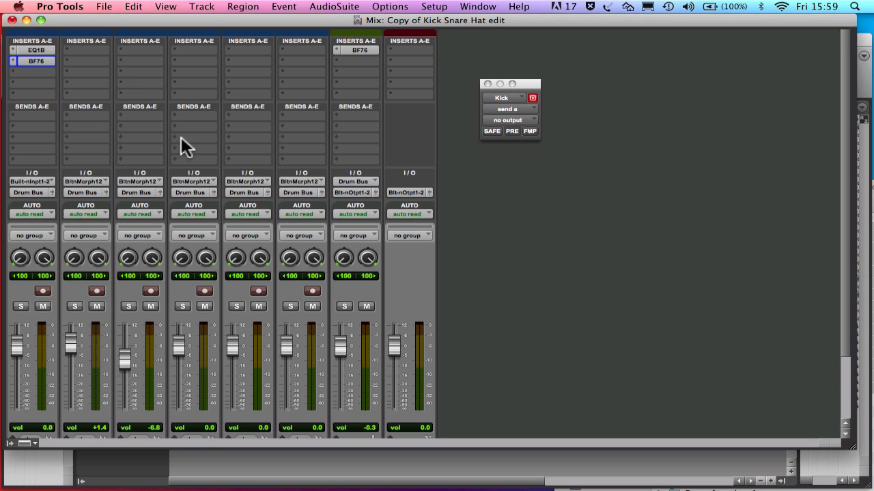
{"action": "mouse_move", "coordinate": [155, 196]}
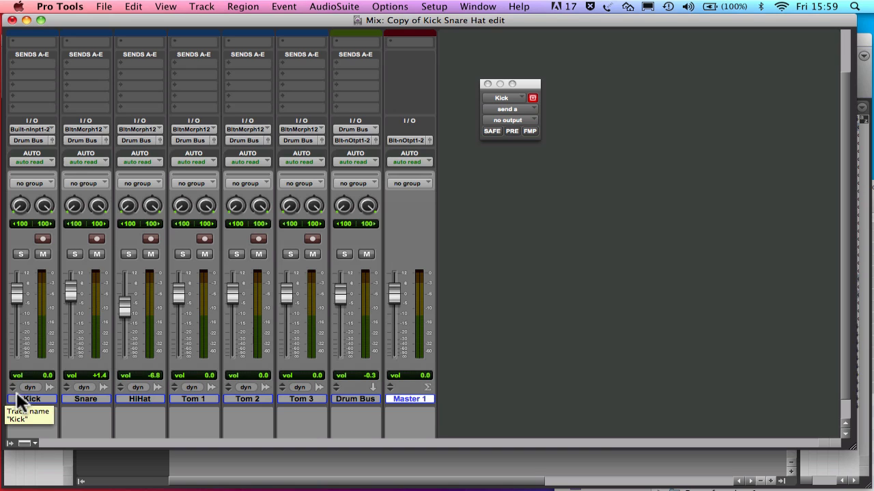
{"action": "mouse_move", "coordinate": [21, 63]}
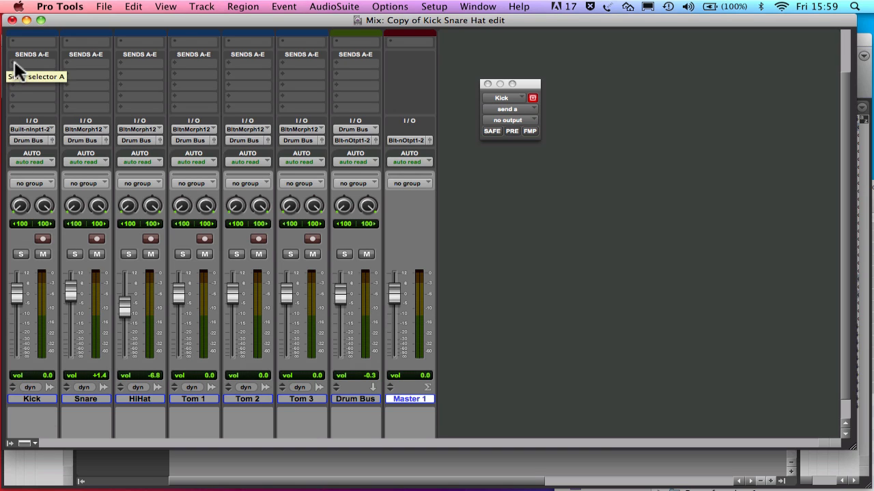
Choose 'new track...' as the destination for Kick send A
{"action": "left_click", "coordinate": [27, 65]}
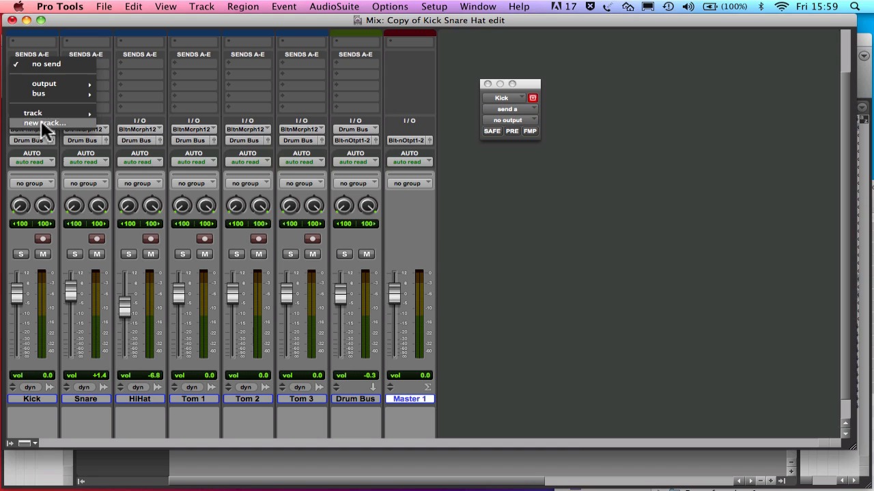
{"action": "left_click", "coordinate": [34, 122]}
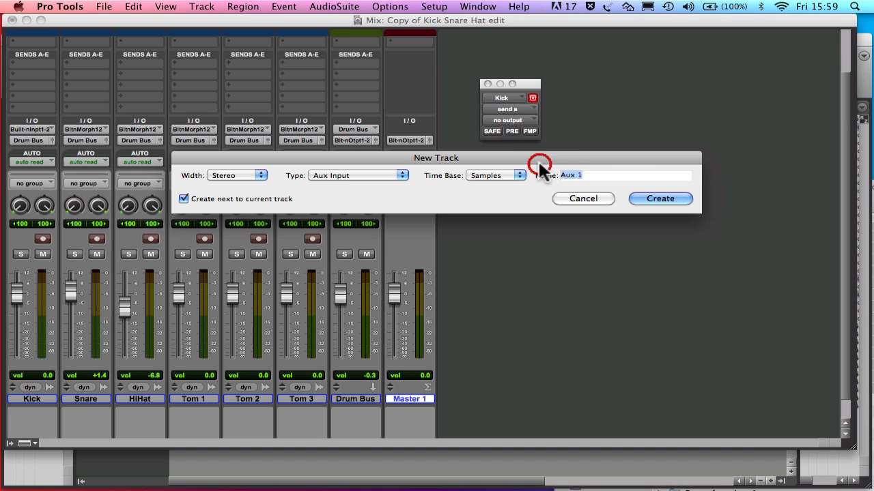
Name the new stereo aux input 'Reverb' and create it
{"action": "type", "text": "Rever"}
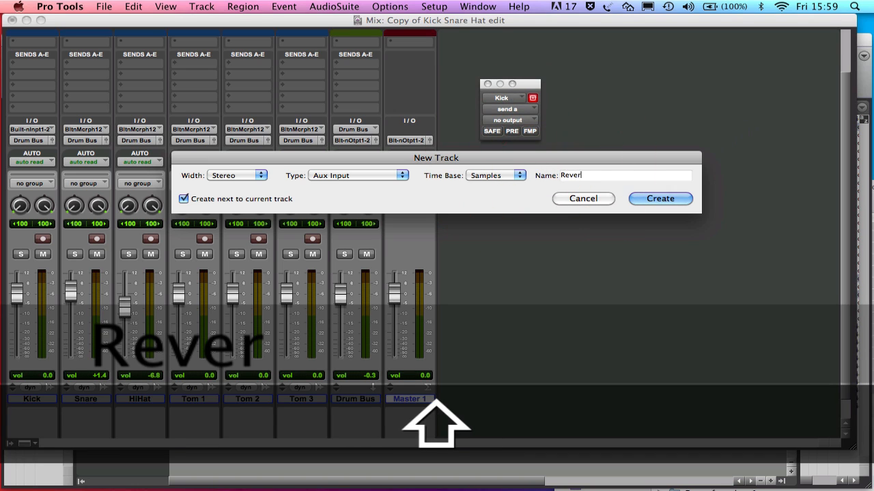
{"action": "left_click", "coordinate": [660, 198]}
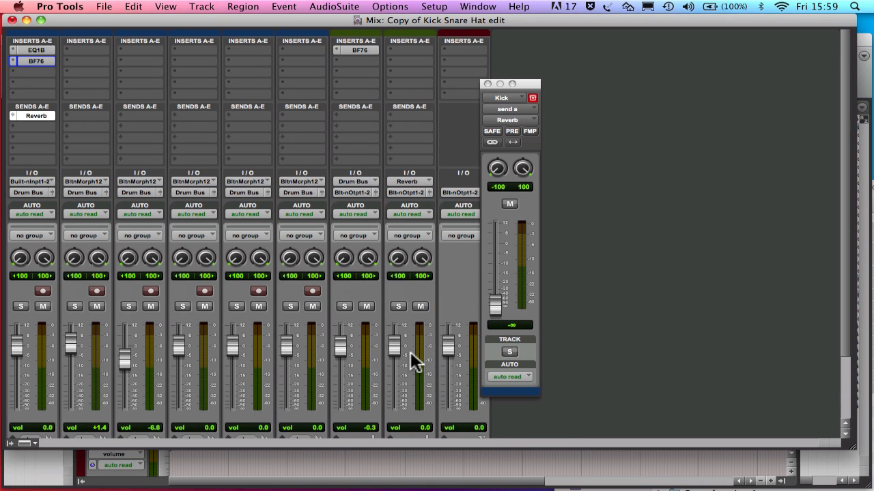
{"action": "mouse_move", "coordinate": [417, 145]}
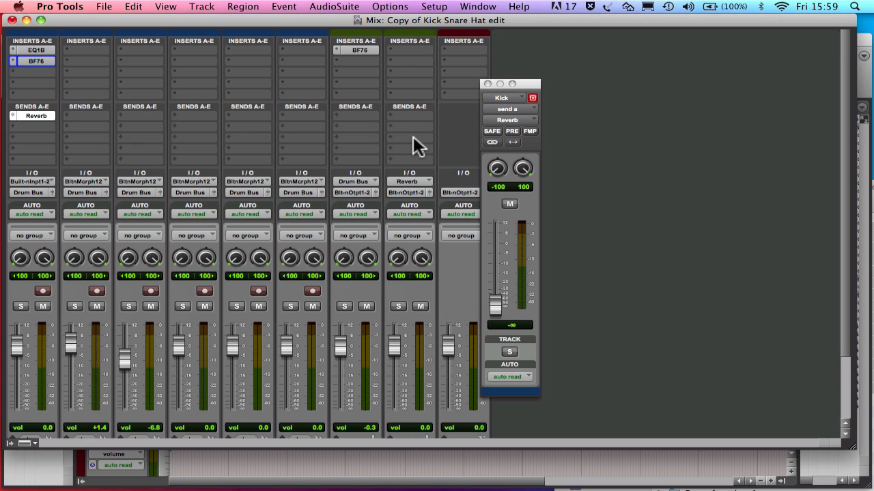
{"action": "mouse_move", "coordinate": [400, 58]}
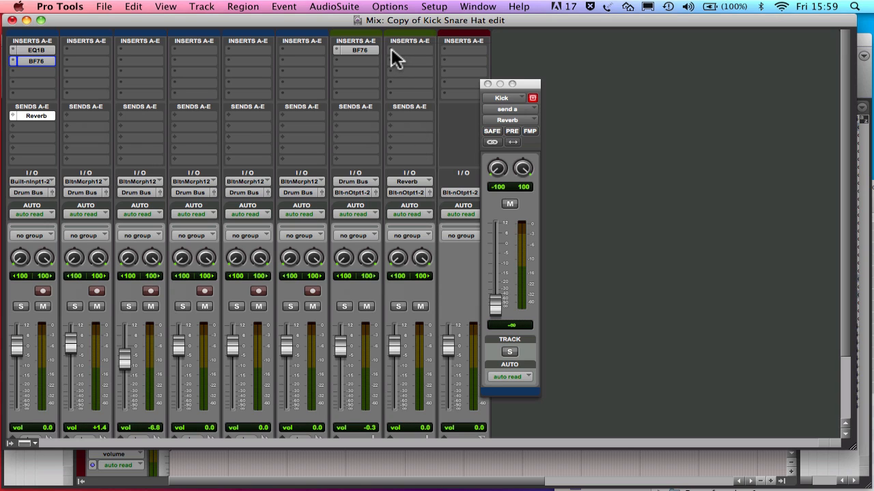
Insert AIR Non-Linear Reverb (stereo) in an empty Reverb track insert slot
{"action": "left_click", "coordinate": [416, 51]}
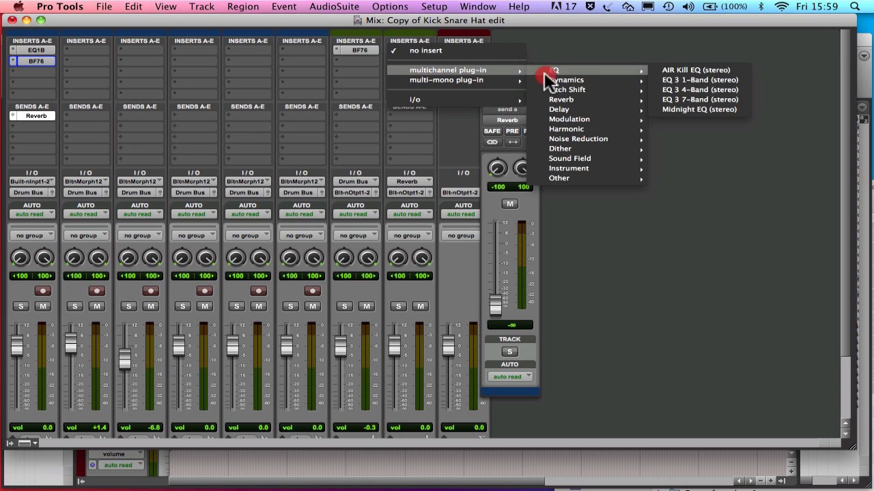
{"action": "mouse_move", "coordinate": [561, 99]}
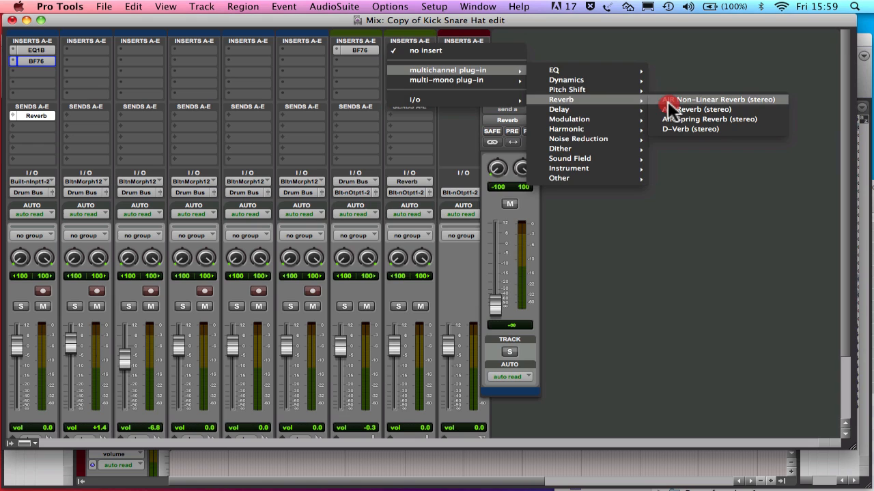
{"action": "left_click", "coordinate": [725, 99]}
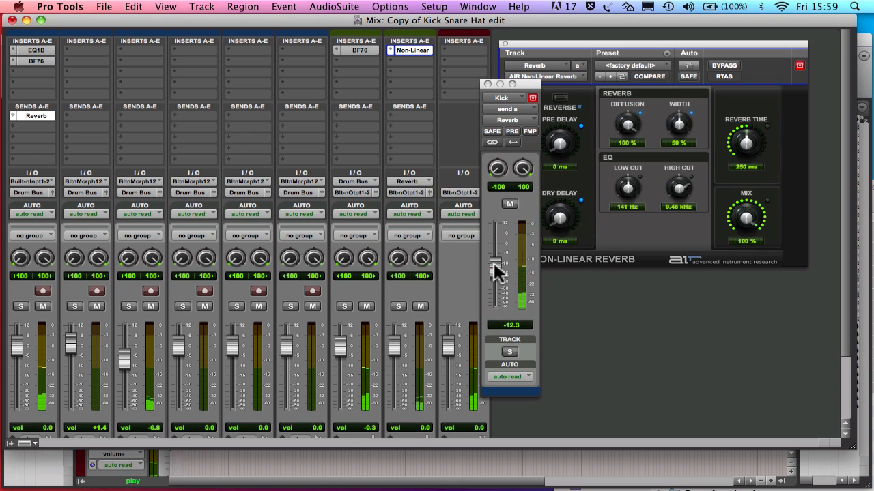
Move the Kick's Reverb send fader to 0 dB, then down to -12.9 dB
{"action": "left_click_drag", "start_coordinate": [496, 269], "coordinate": [497, 246]}
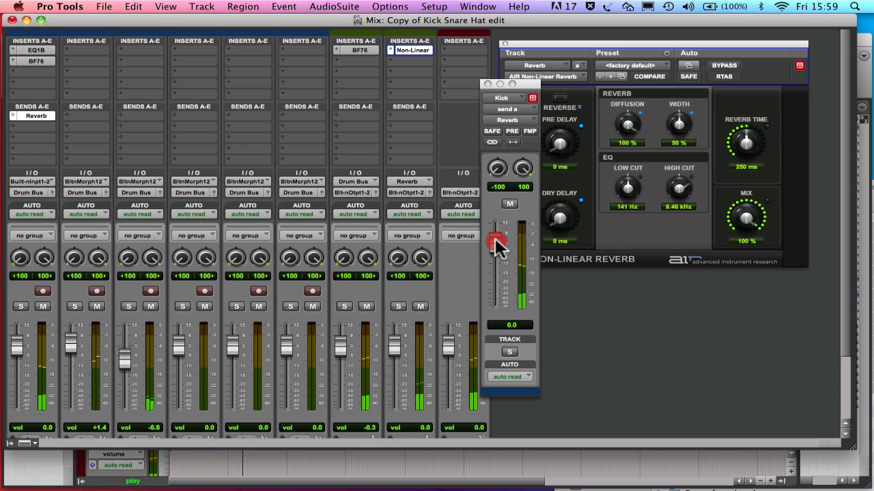
{"action": "left_click_drag", "start_coordinate": [497, 245], "coordinate": [494, 273]}
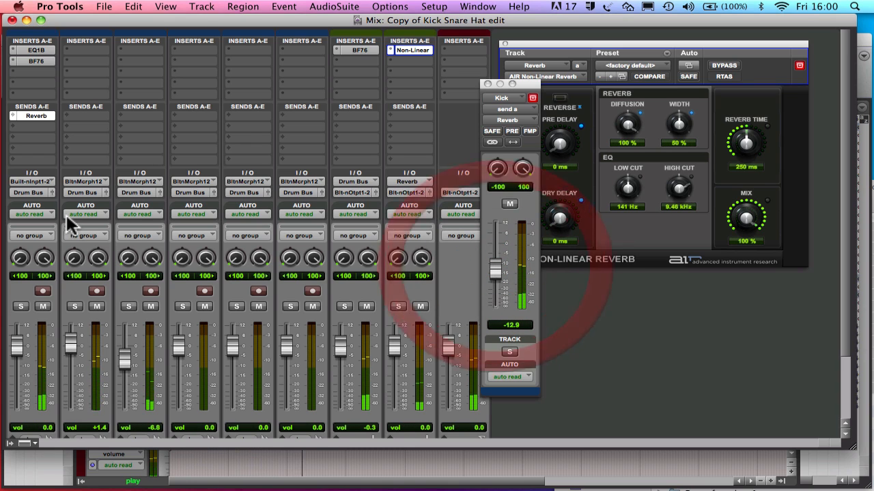
{"action": "left_click", "coordinate": [85, 120]}
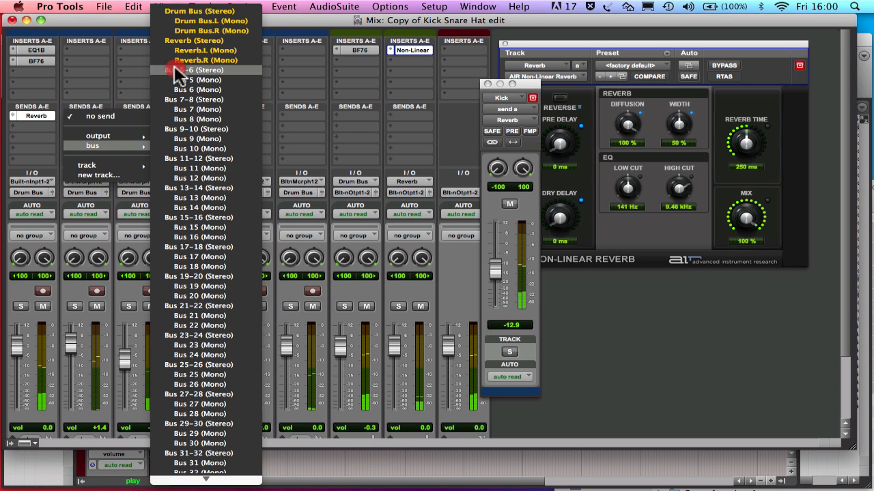
Send the Snare to Reverb at about -7.4 dB and give Tom 2 a Reverb send
{"action": "left_click", "coordinate": [198, 60]}
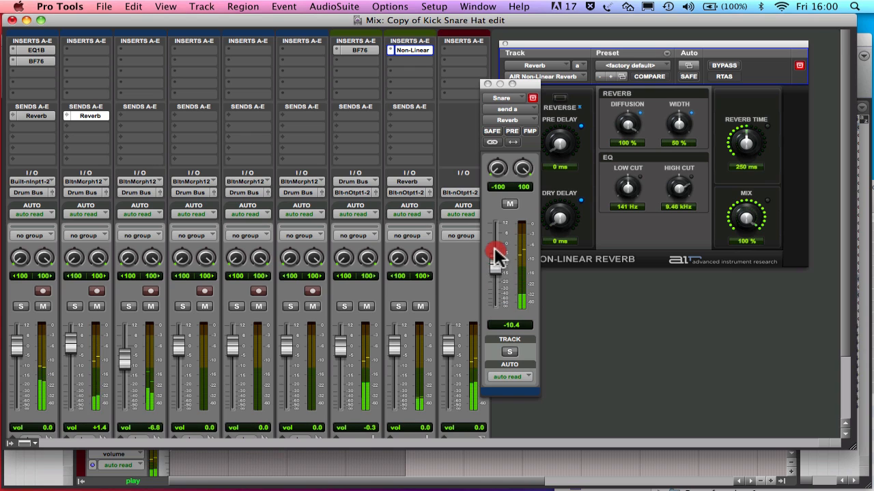
{"action": "left_click_drag", "start_coordinate": [495, 259], "coordinate": [495, 249]}
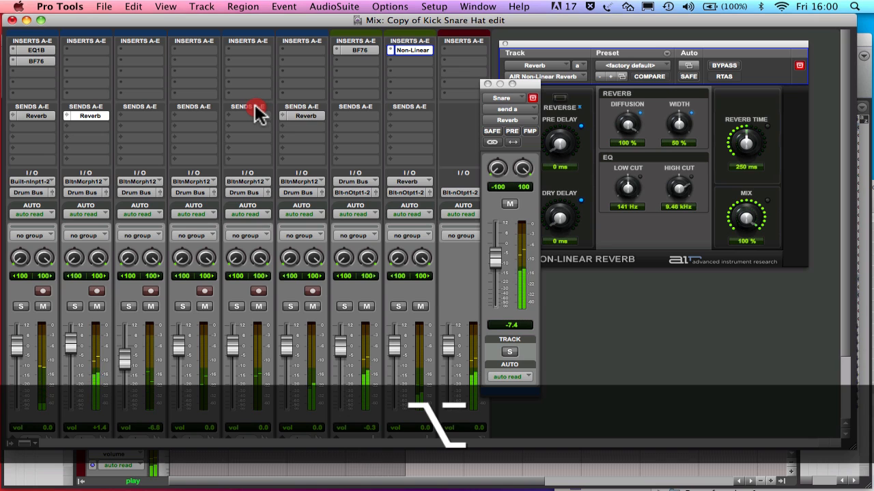
{"action": "left_click", "coordinate": [247, 115]}
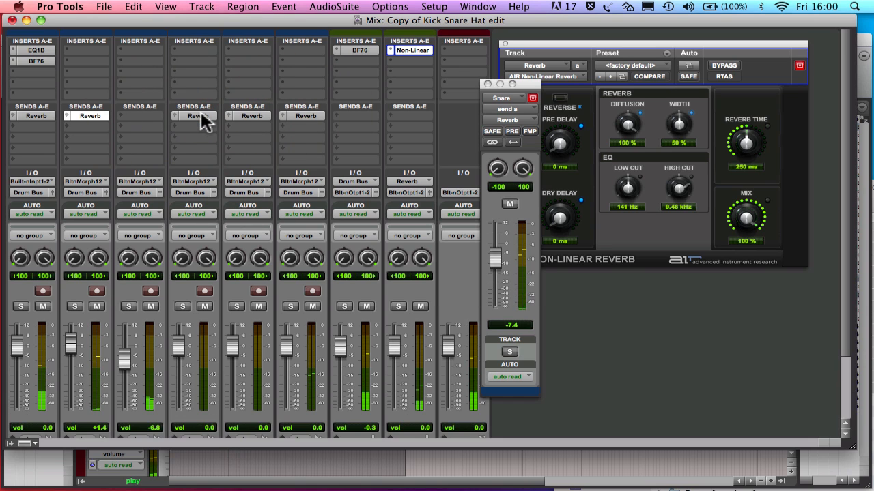
{"action": "mouse_move", "coordinate": [201, 119]}
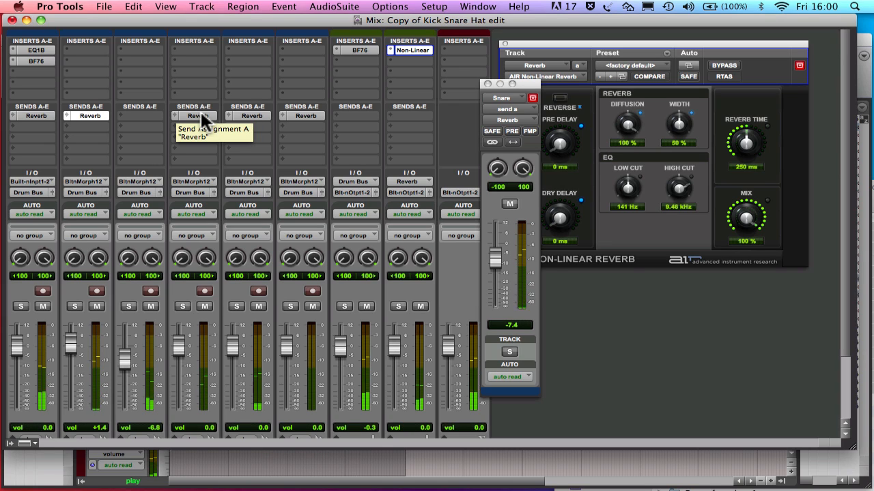
{"action": "mouse_move", "coordinate": [236, 123]}
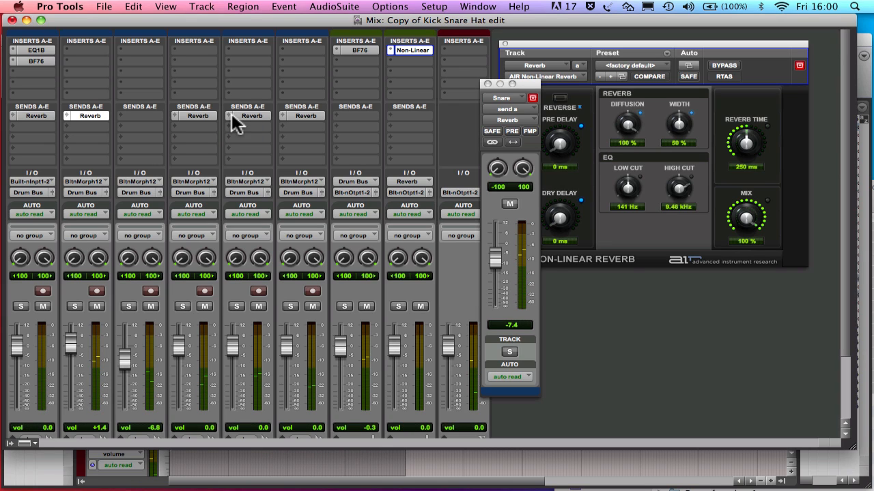
{"action": "mouse_move", "coordinate": [169, 119]}
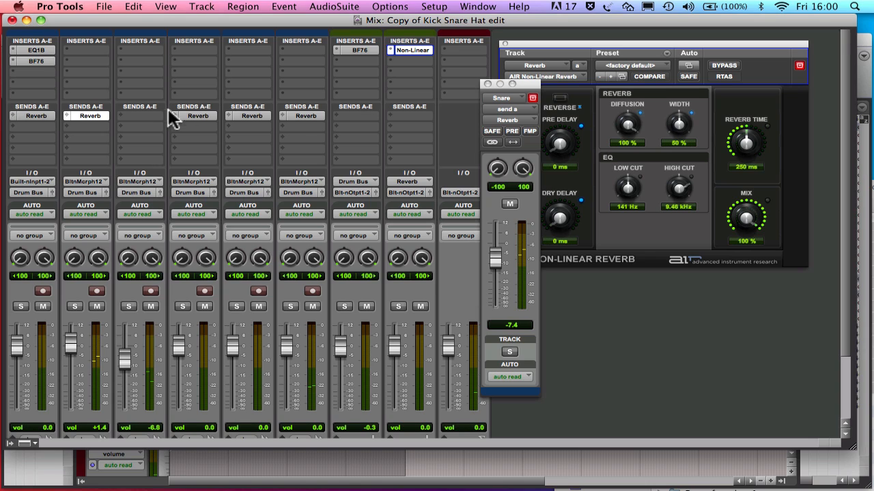
{"action": "mouse_move", "coordinate": [293, 133]}
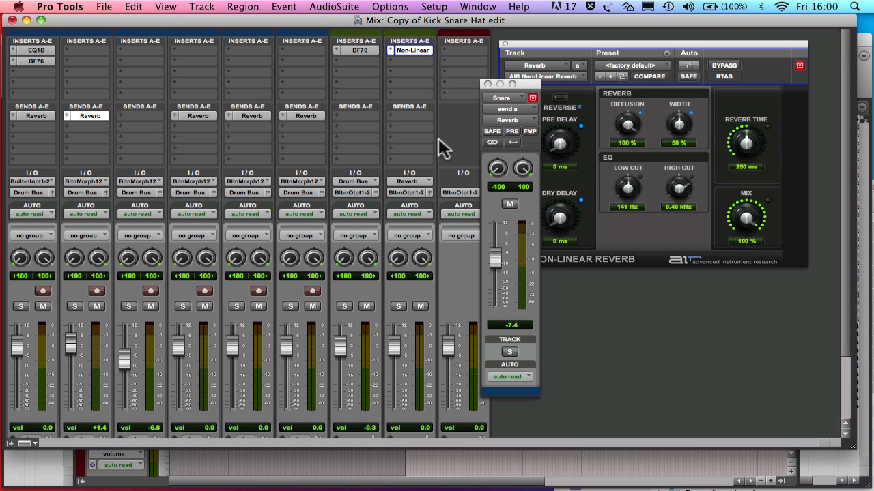
{"action": "mouse_move", "coordinate": [495, 92]}
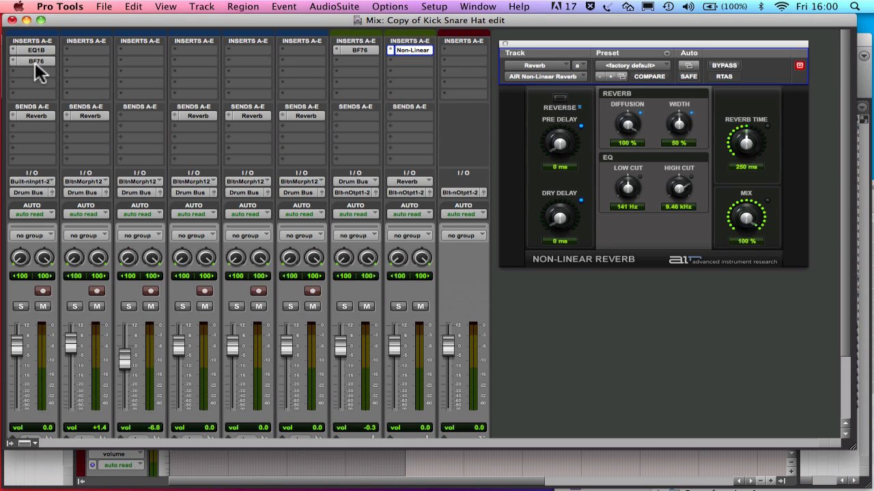
{"action": "mouse_move", "coordinate": [30, 217]}
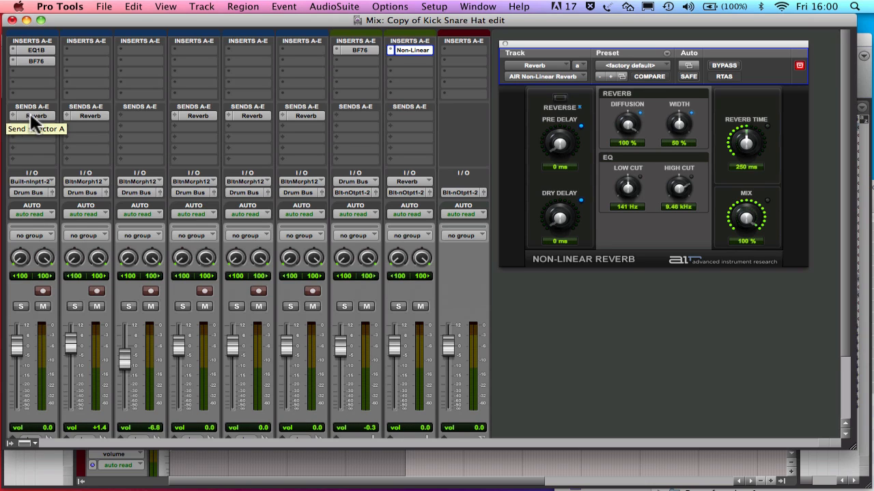
{"action": "mouse_move", "coordinate": [88, 115]}
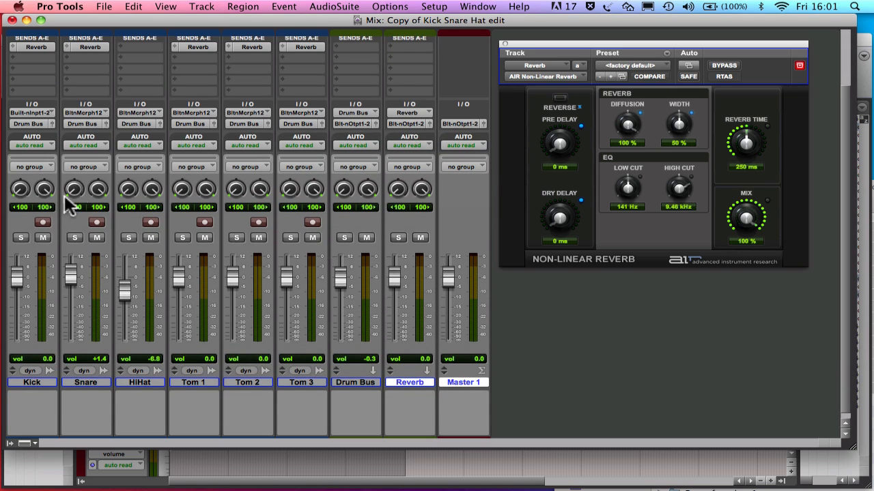
{"action": "mouse_move", "coordinate": [353, 332]}
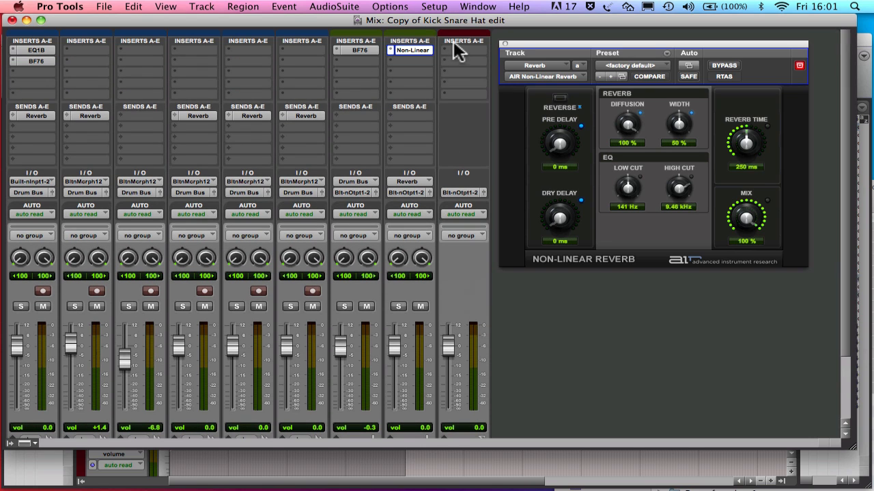
{"action": "mouse_move", "coordinate": [464, 121]}
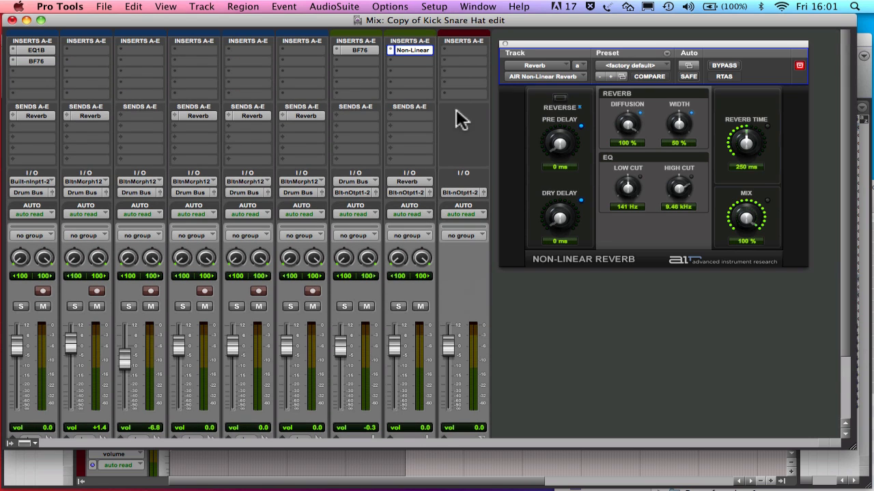
{"action": "mouse_move", "coordinate": [471, 145]}
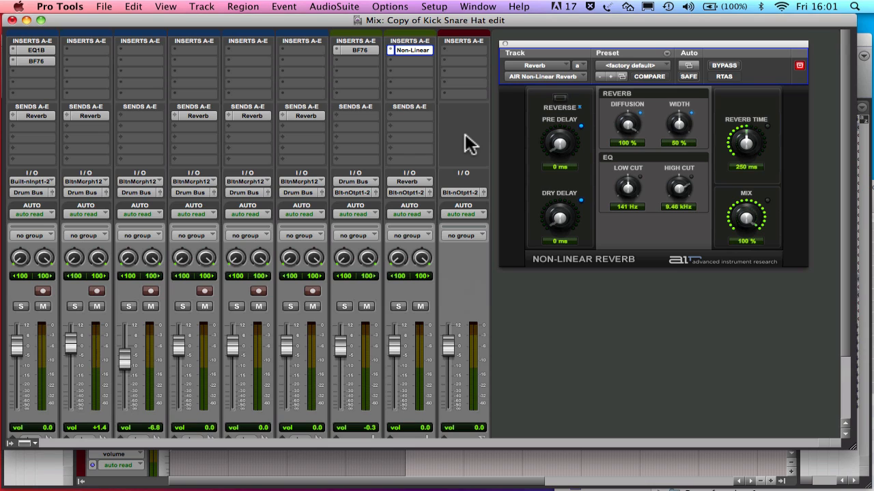
{"action": "mouse_move", "coordinate": [437, 133]}
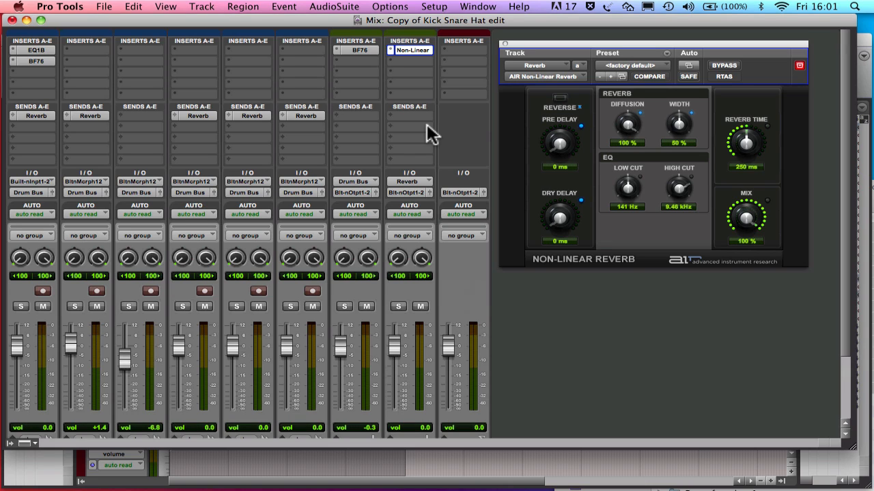
{"action": "mouse_move", "coordinate": [408, 310]}
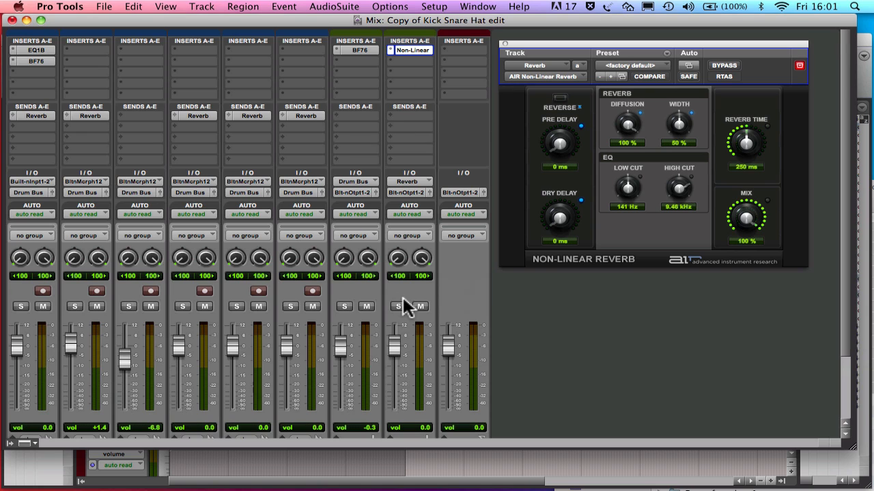